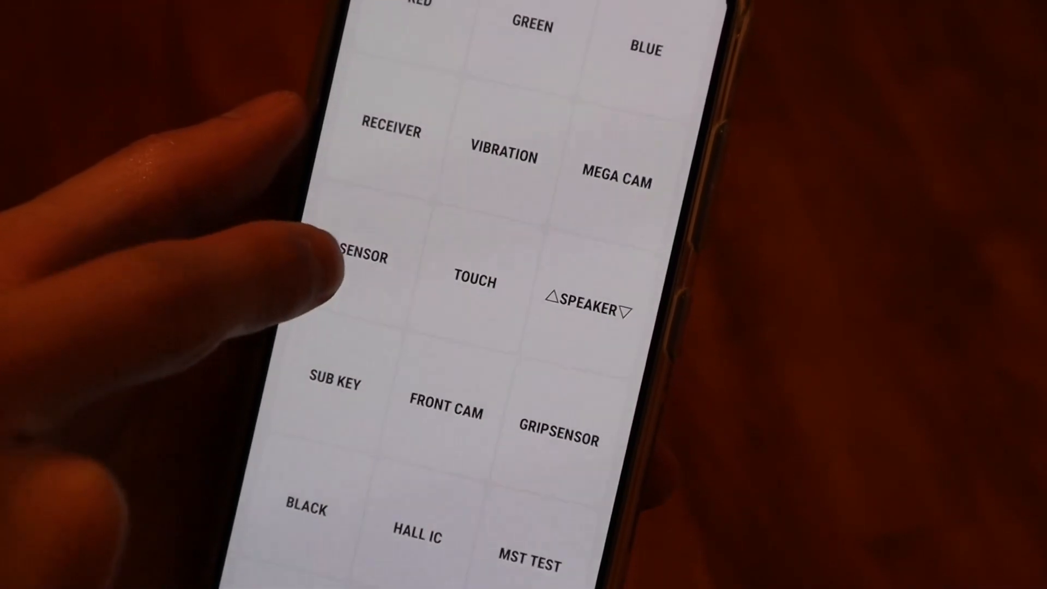
Start the sensor test from the *#0*# diagnostic grid
click(361, 255)
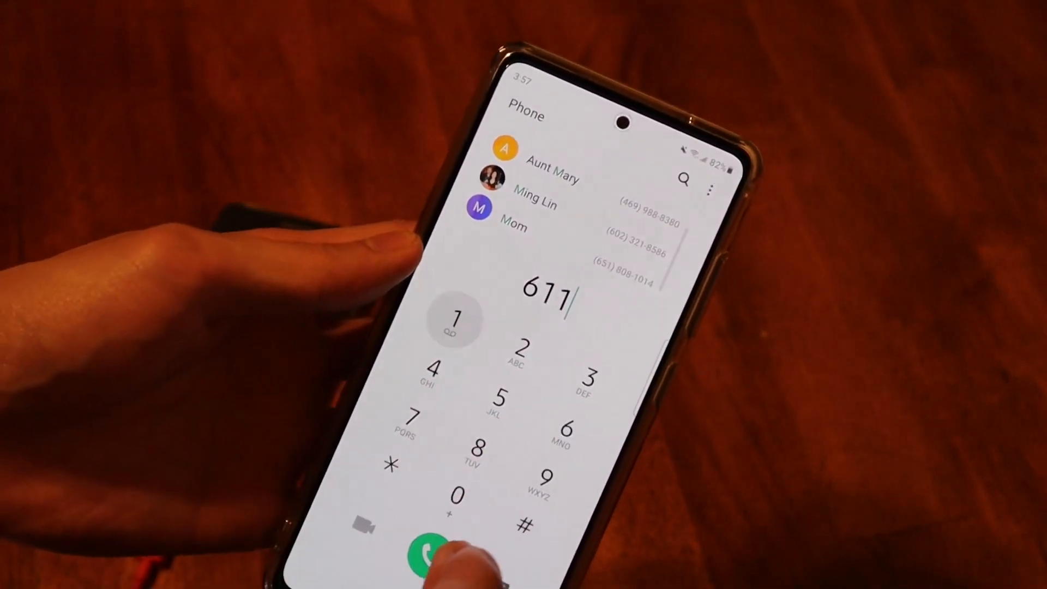
Place the 611 call to Customer Care from the dialer
click(425, 554)
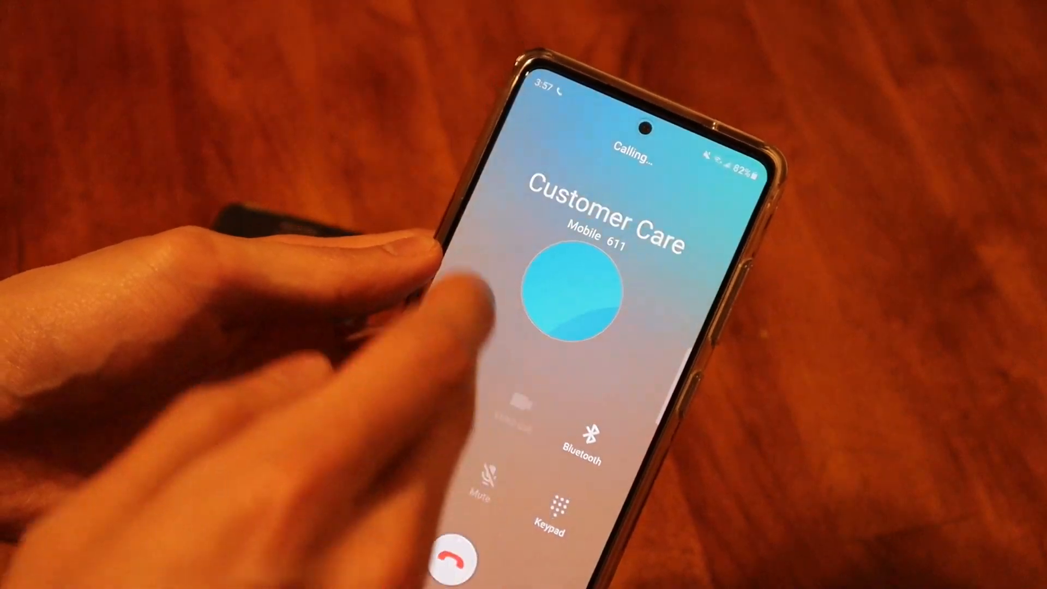